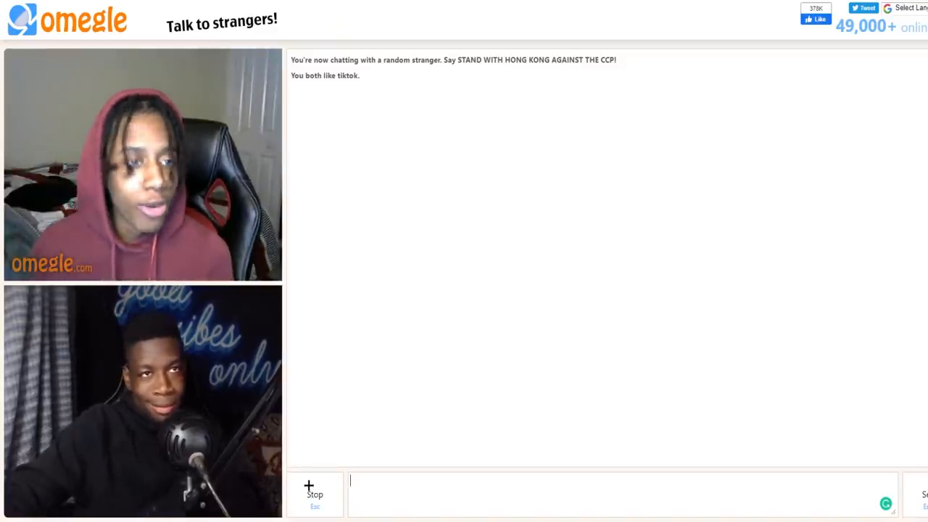
- Disconnect from the current stranger and start a new chat with another random stranger
click(314, 494)
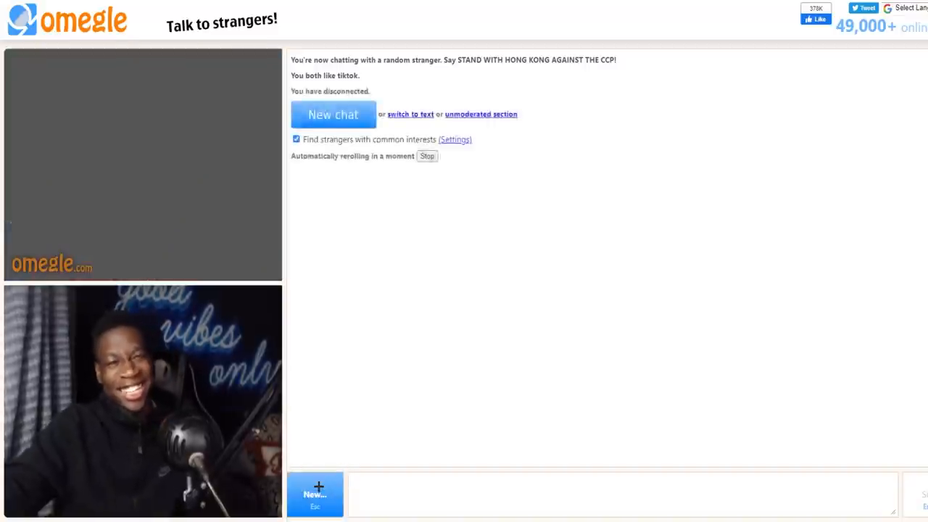
click(334, 114)
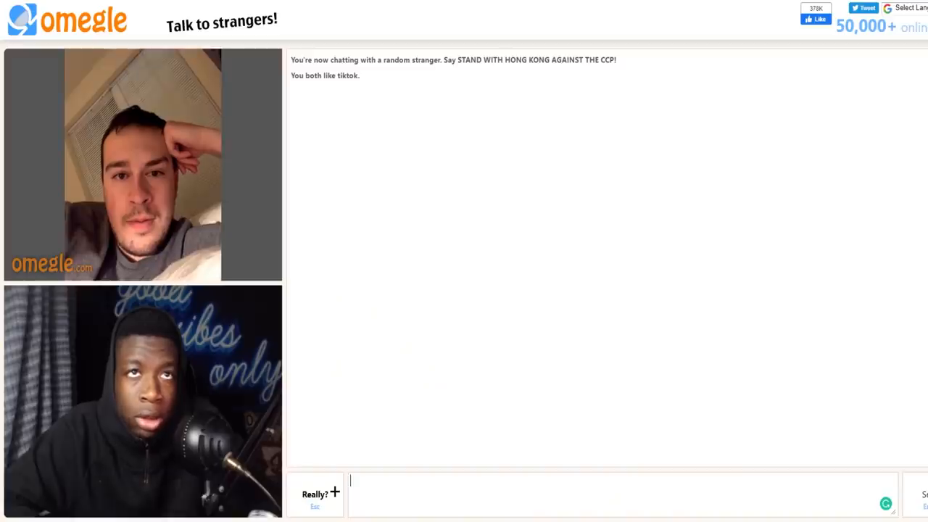